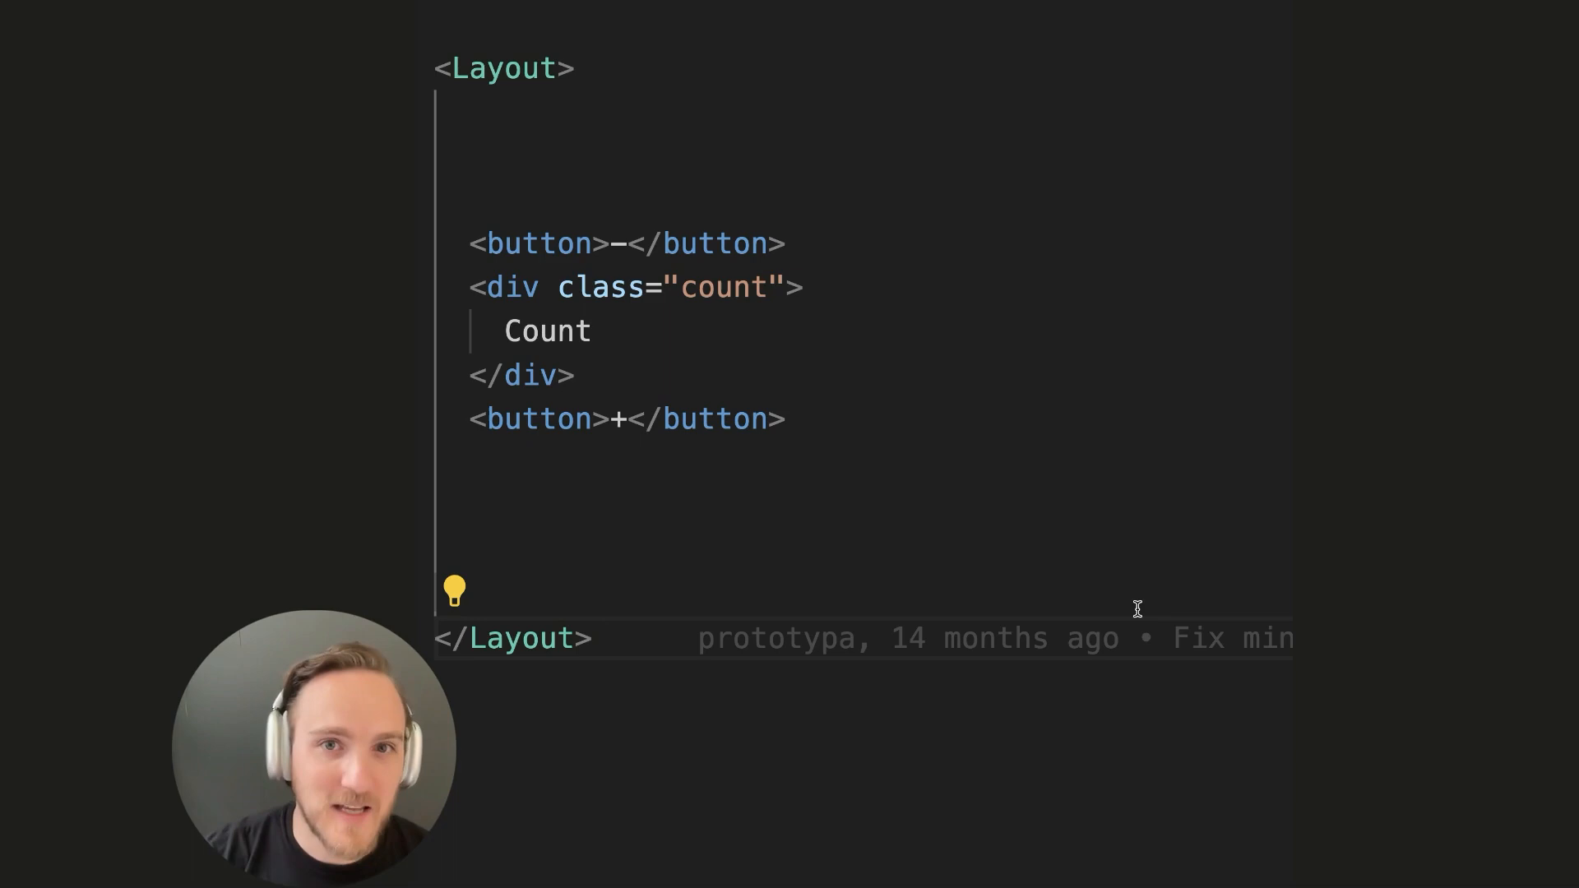
Highlight the Counter component's Gauge and its minus and plus buttons with onClick$ handlers
{"action": "left_click_drag", "start_coordinate": [470, 244], "coordinate": [595, 331]}
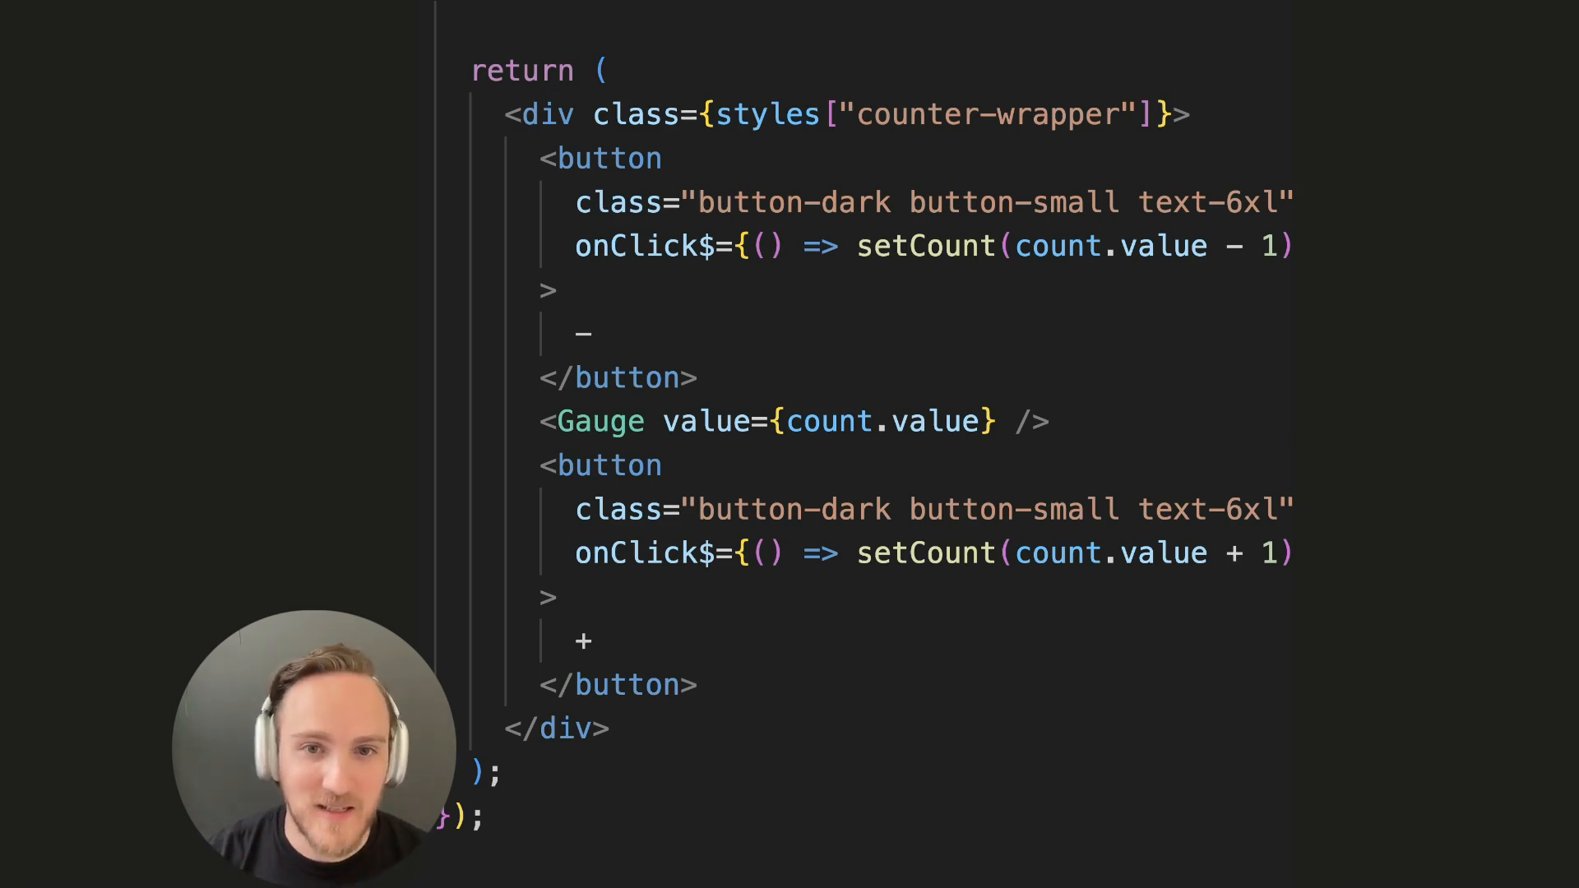
{"action": "scroll", "scroll_direction": "up", "scroll_amount": 3}
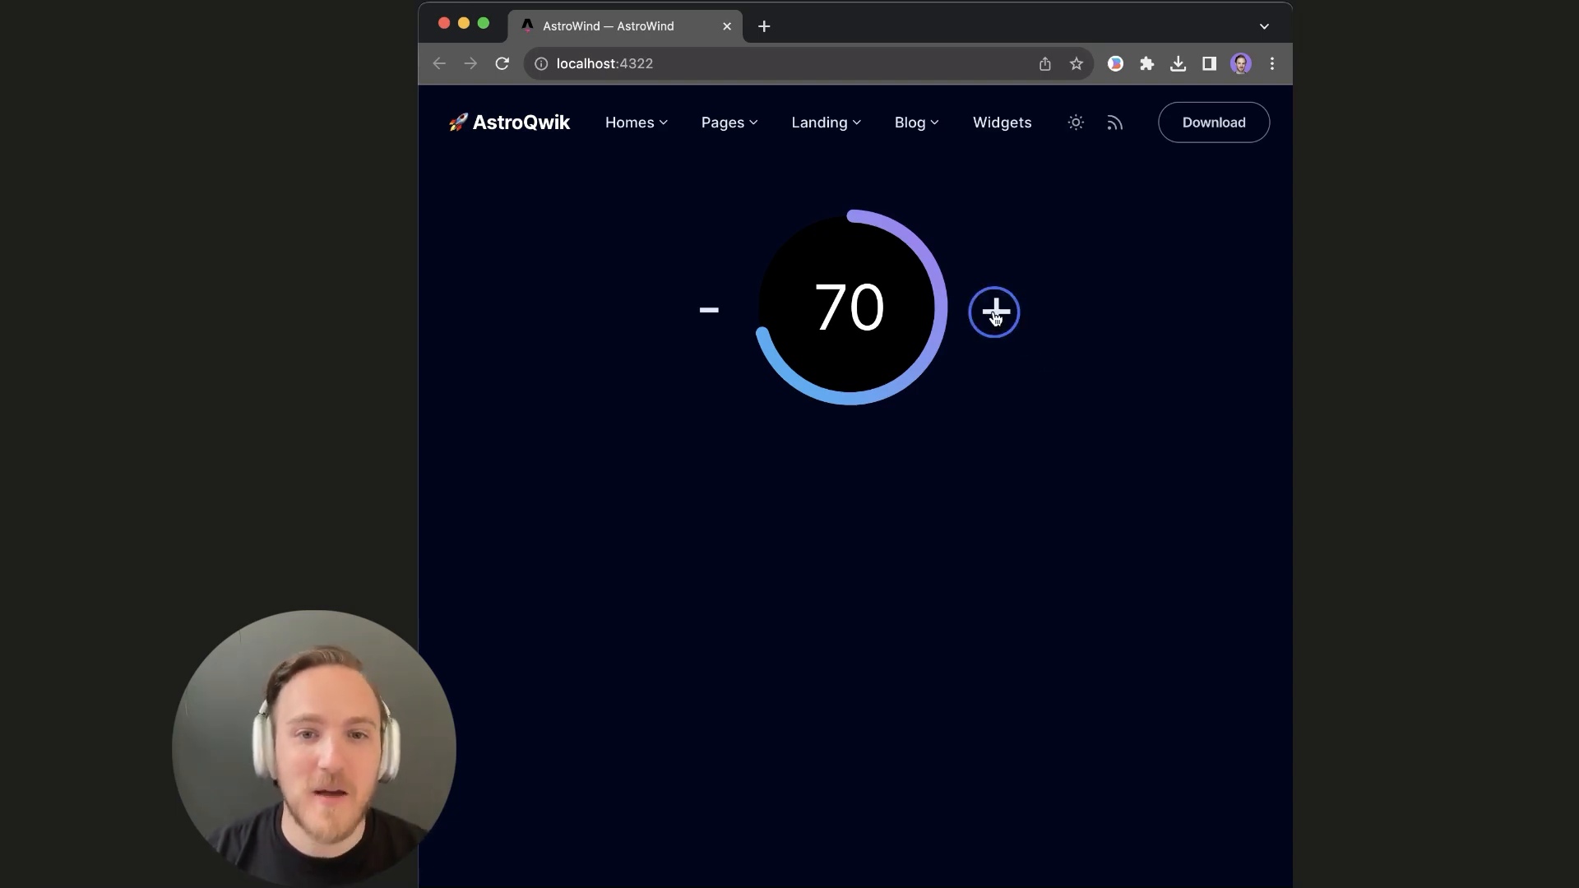
Increment the demo's counter so the gauge shows a higher count
{"action": "left_click", "coordinate": [995, 312]}
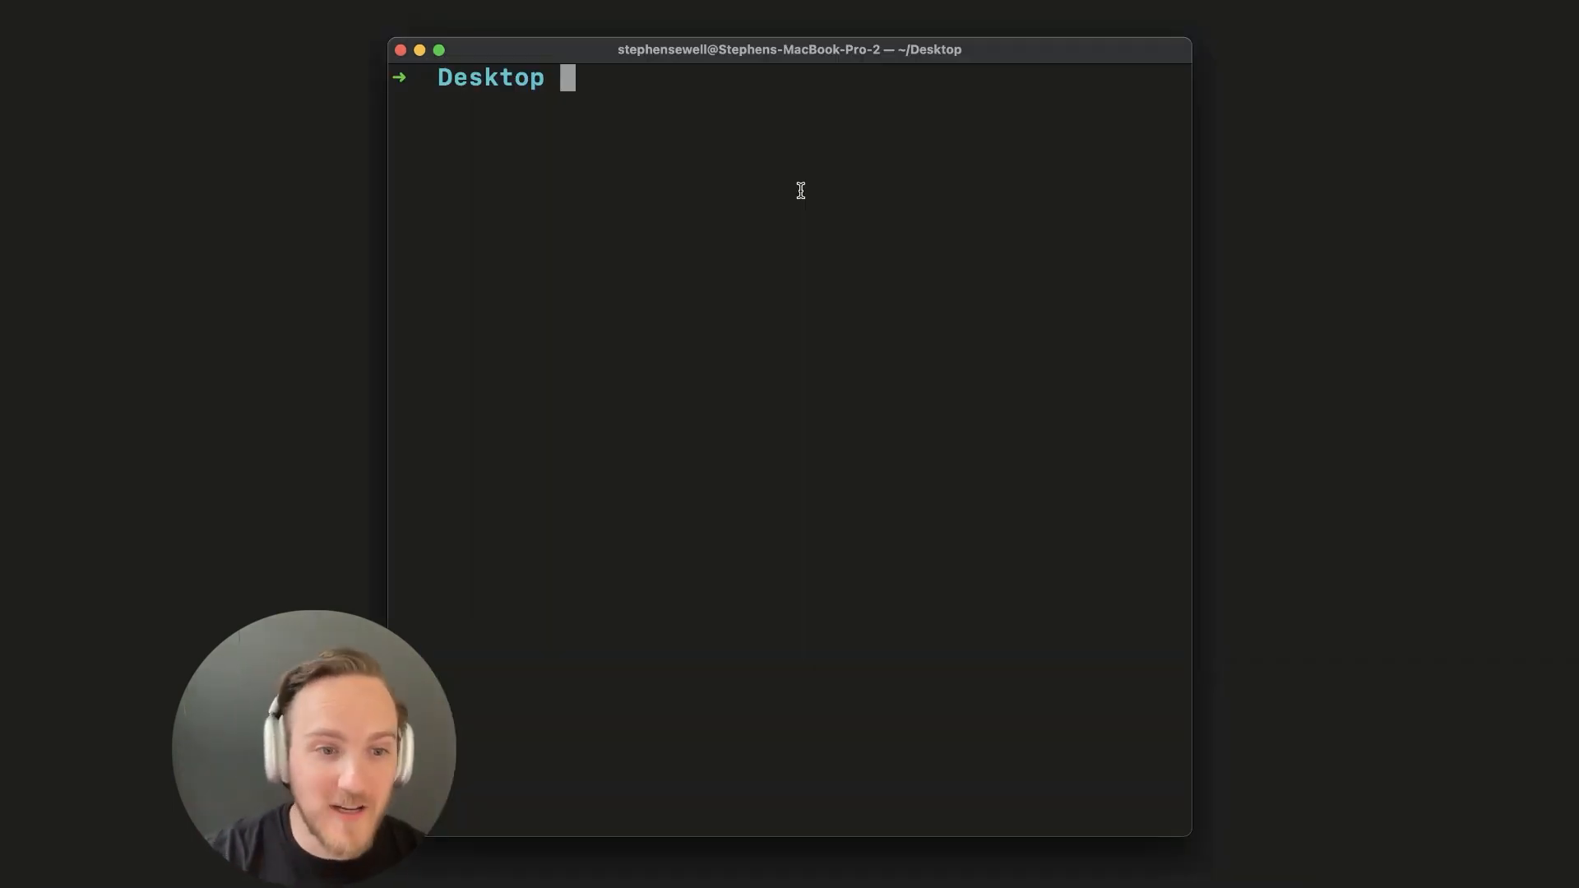
{"action": "type", "text": "npm create qwik@latest"}
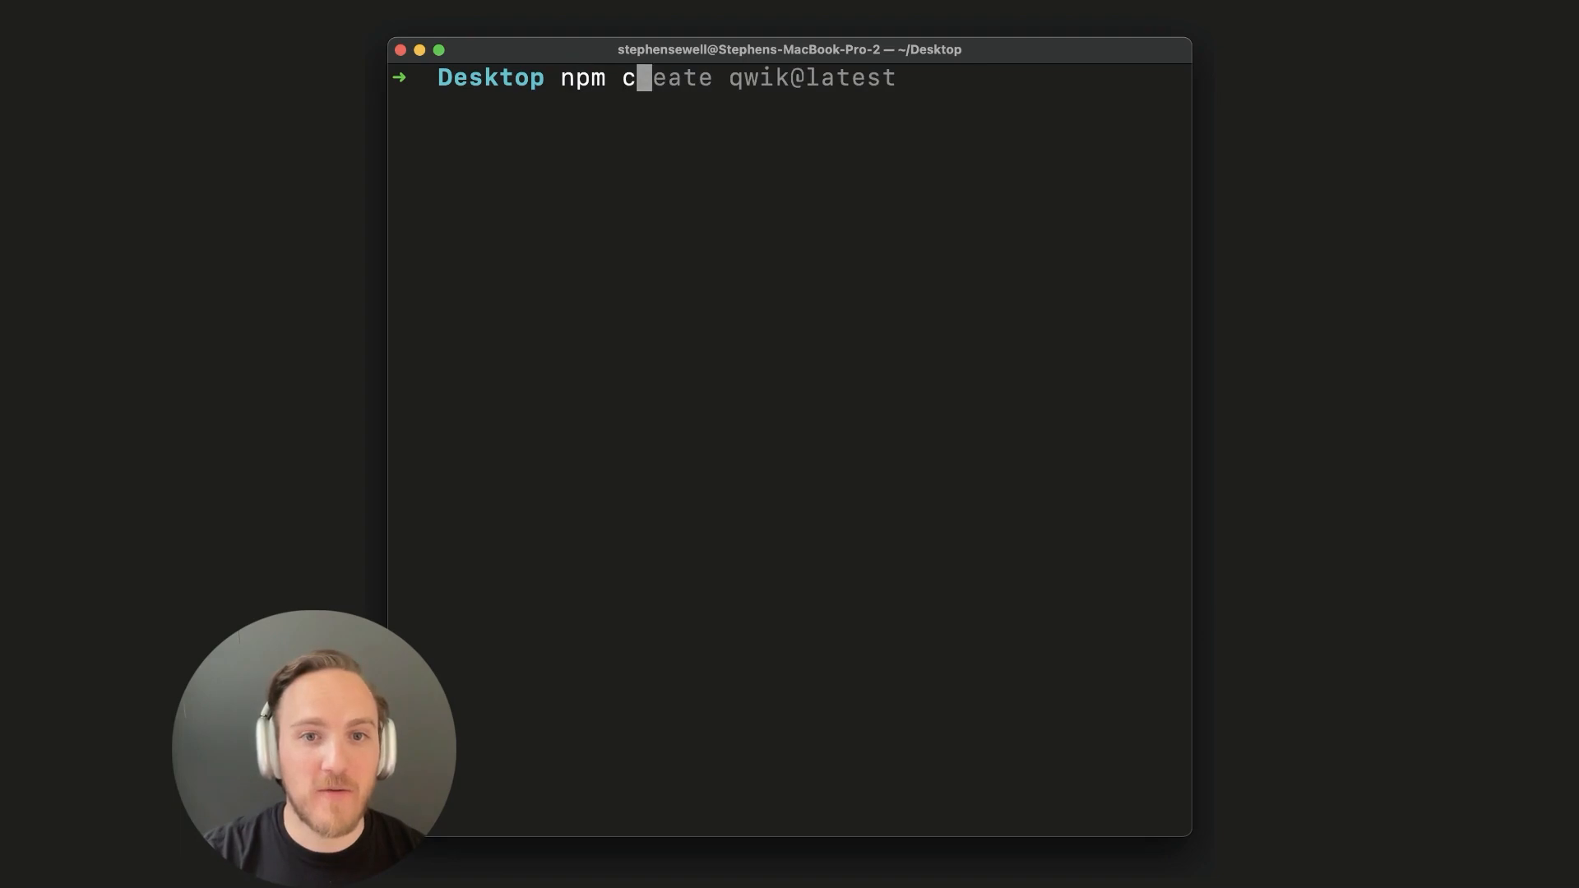
{"action": "key", "text": "Enter"}
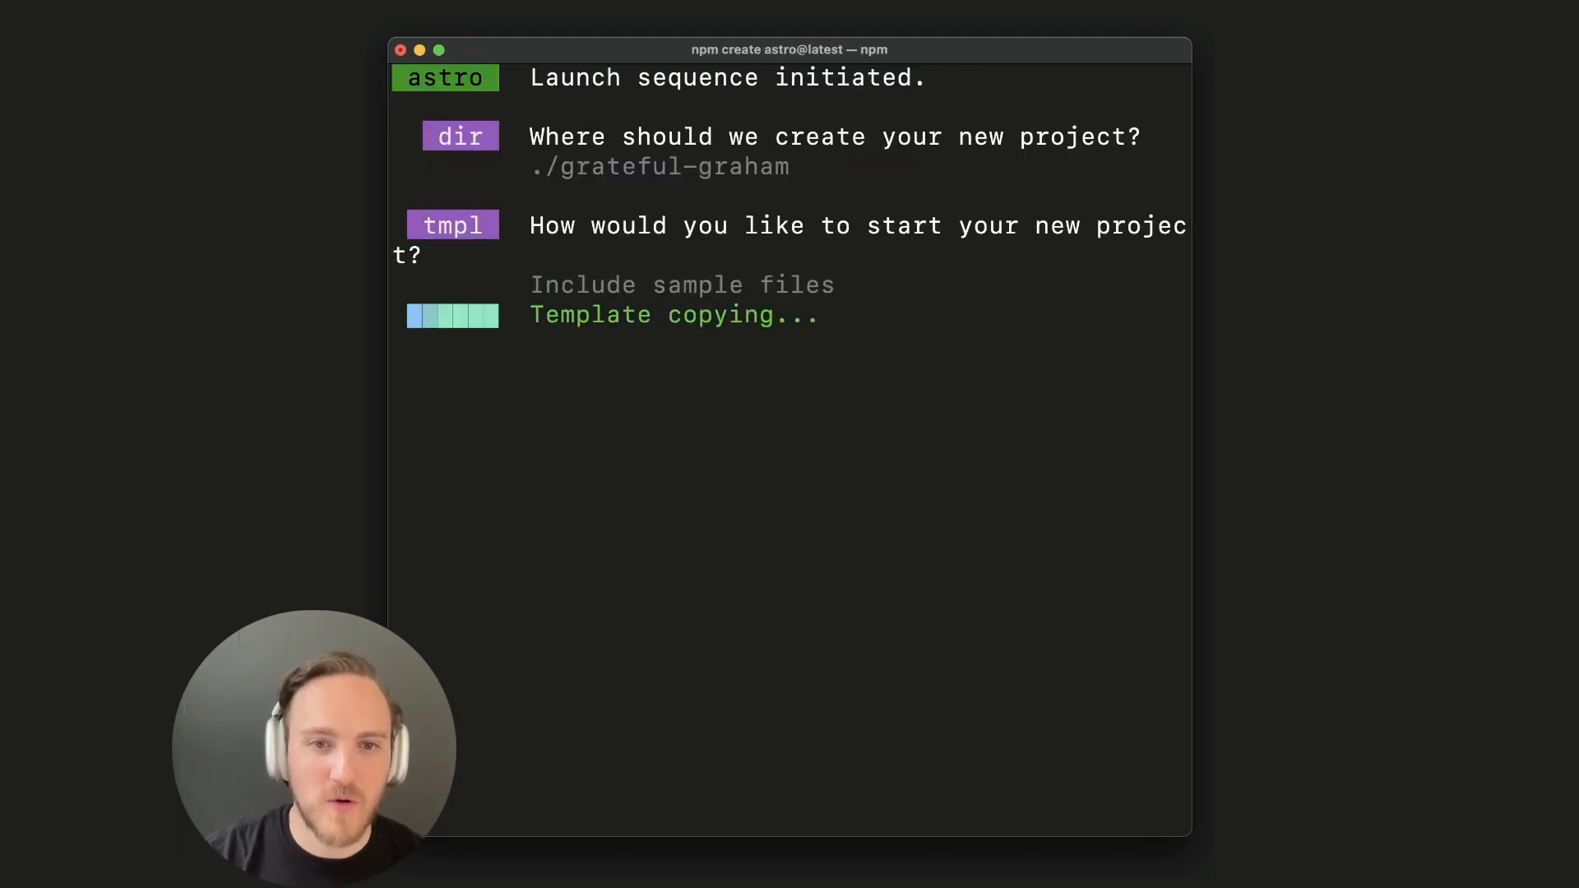
{"action": "type", "text": "npx astro add @qwikdev/astro"}
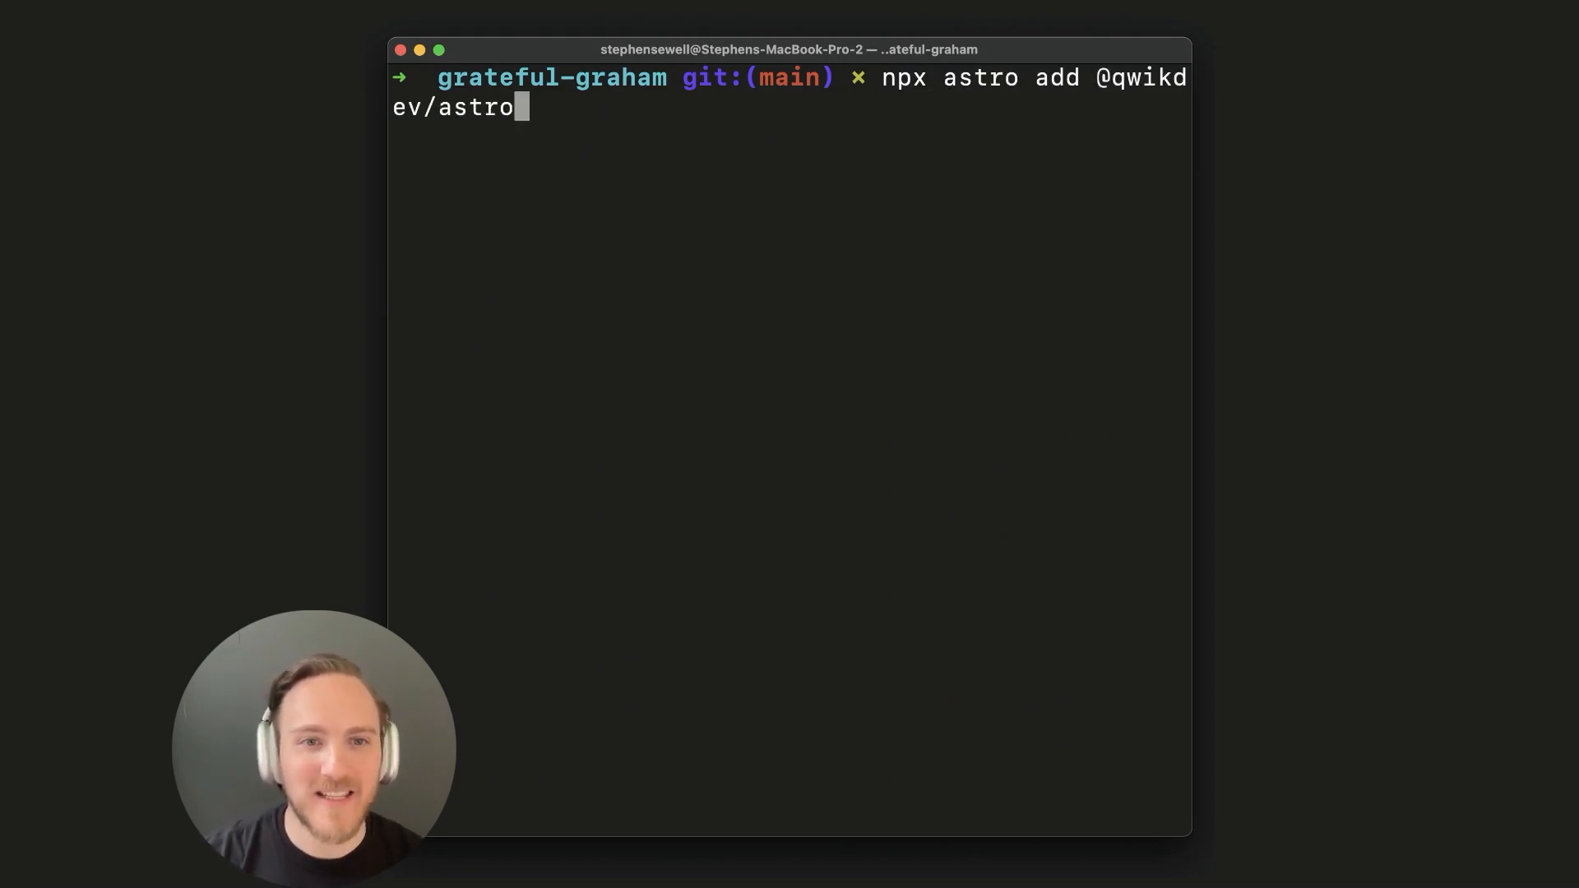
{"action": "key", "text": "Enter"}
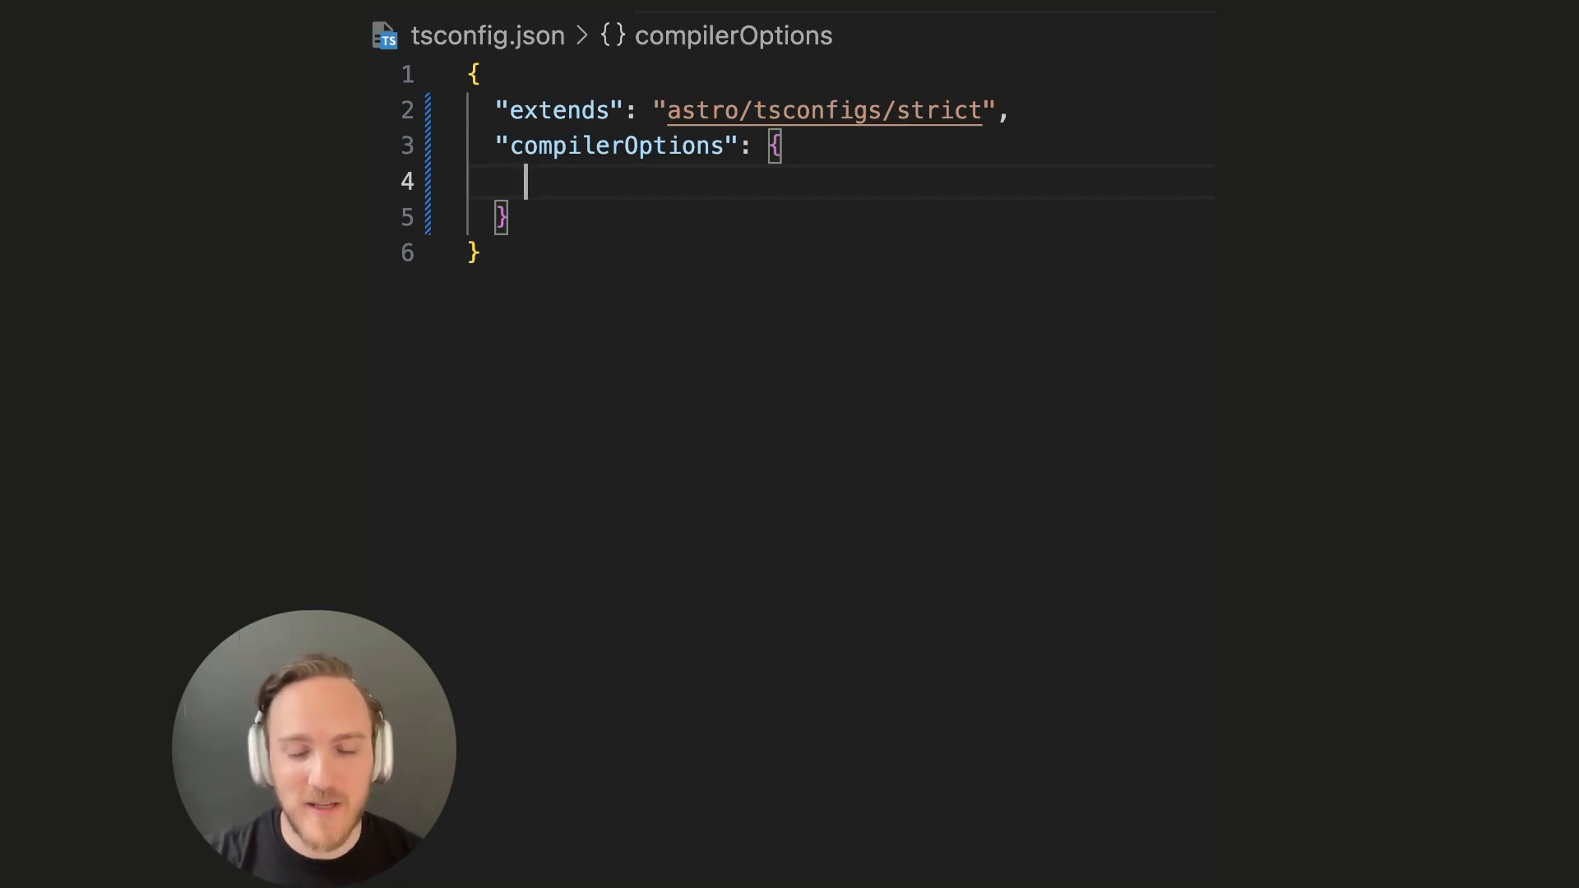
{"action": "type", "text": "\"jsx\":"}
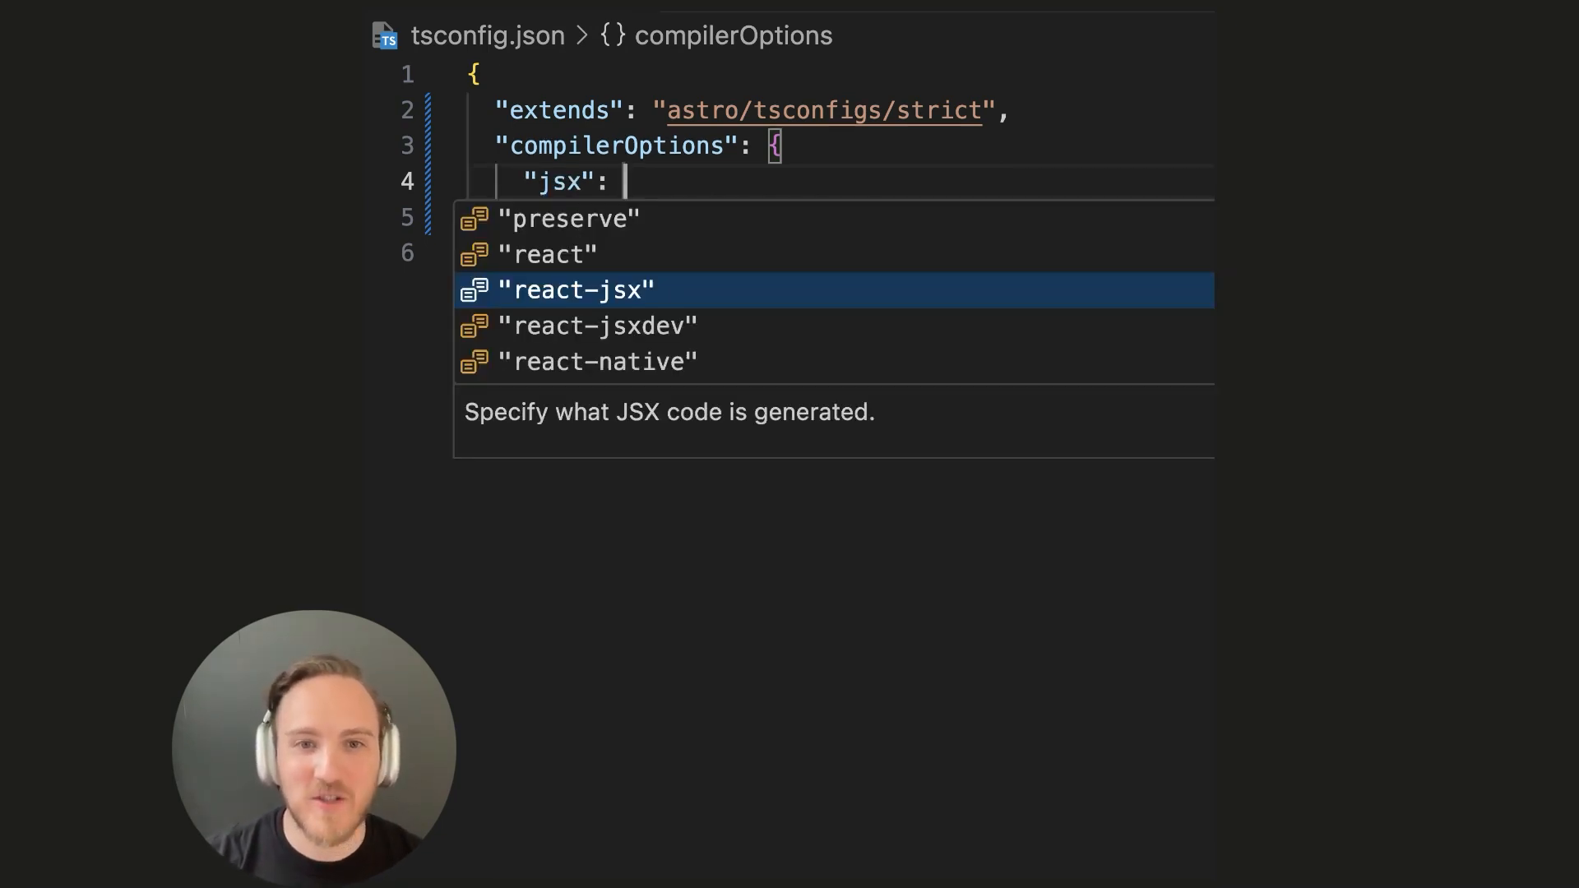
{"action": "left_click", "coordinate": [573, 290]}
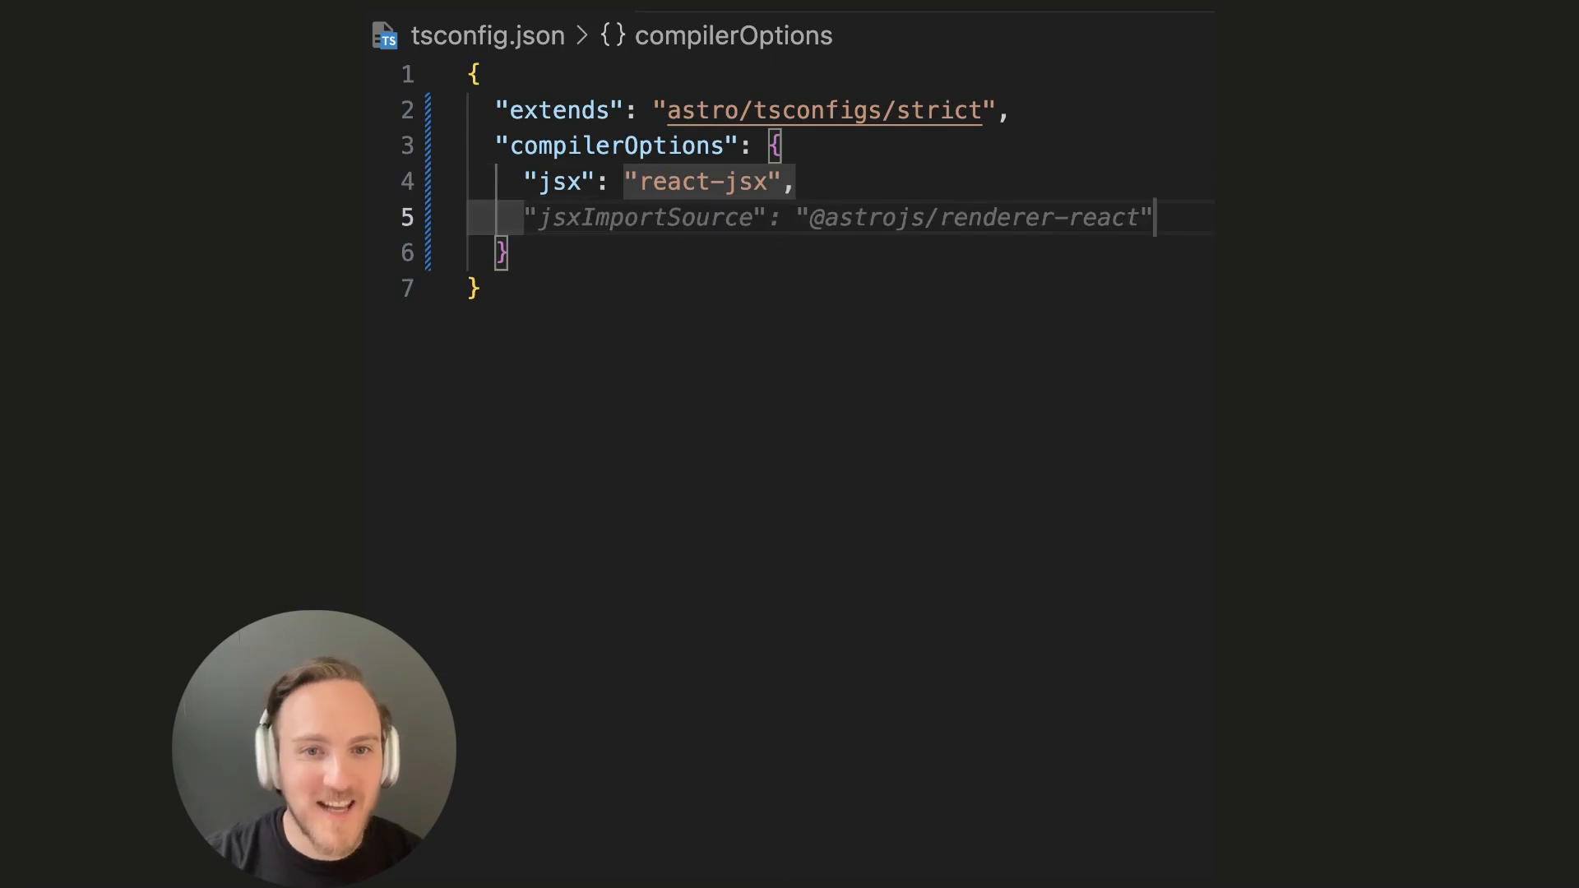
{"action": "type", "text": "@bui\""}
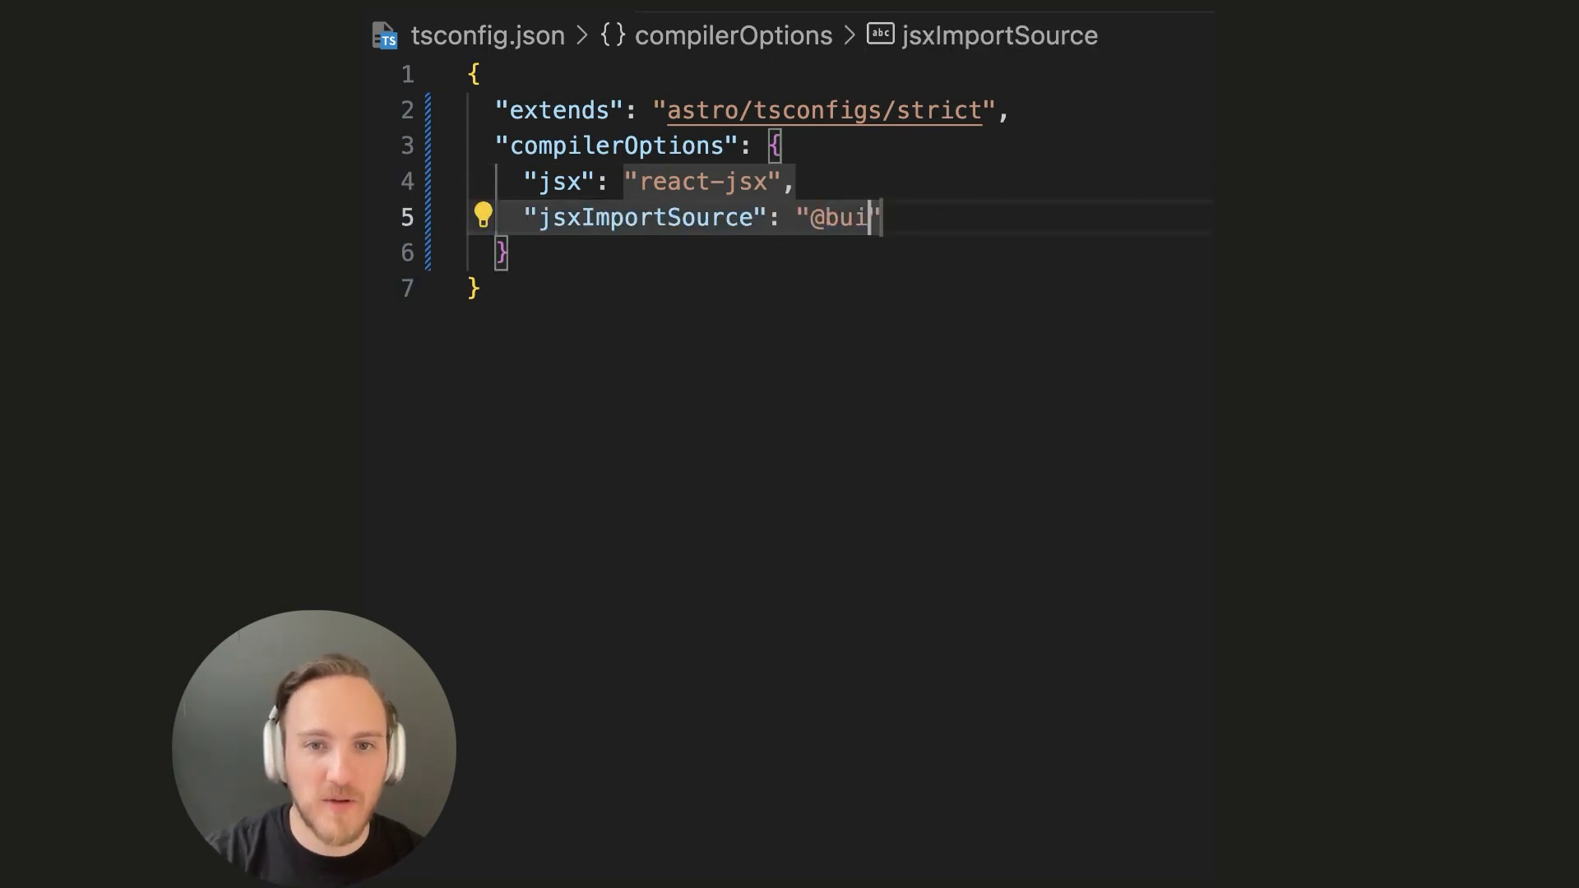
{"action": "type", "text": "lder.io/qwik"}
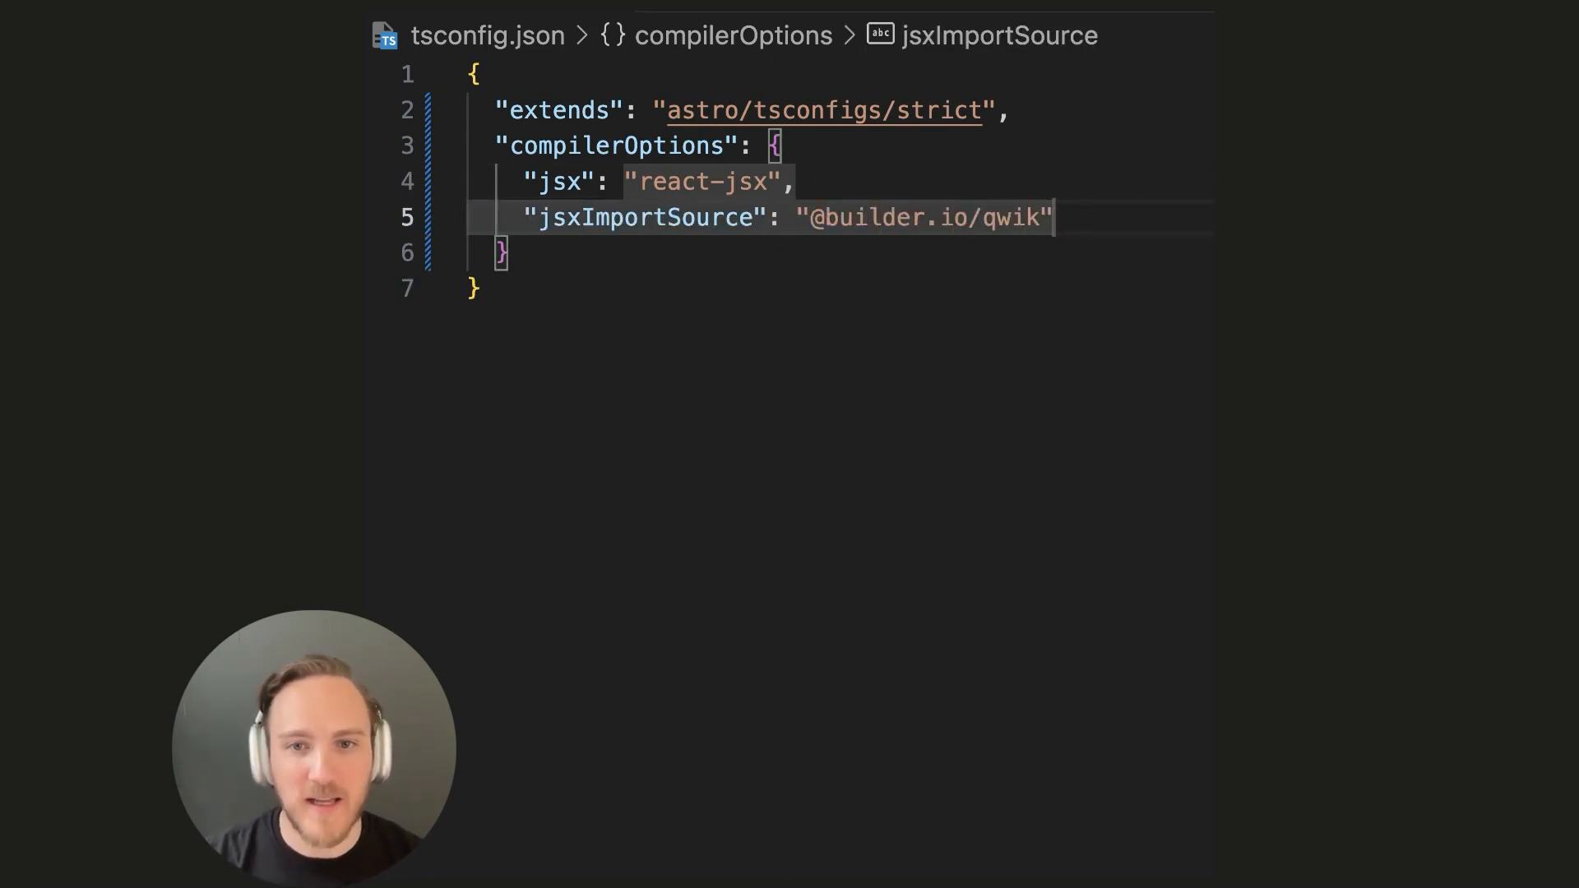
Create Counter.tsx in src/components as a component$ with a useSignal(0) count
{"action": "right_click", "coordinate": [635, 255]}
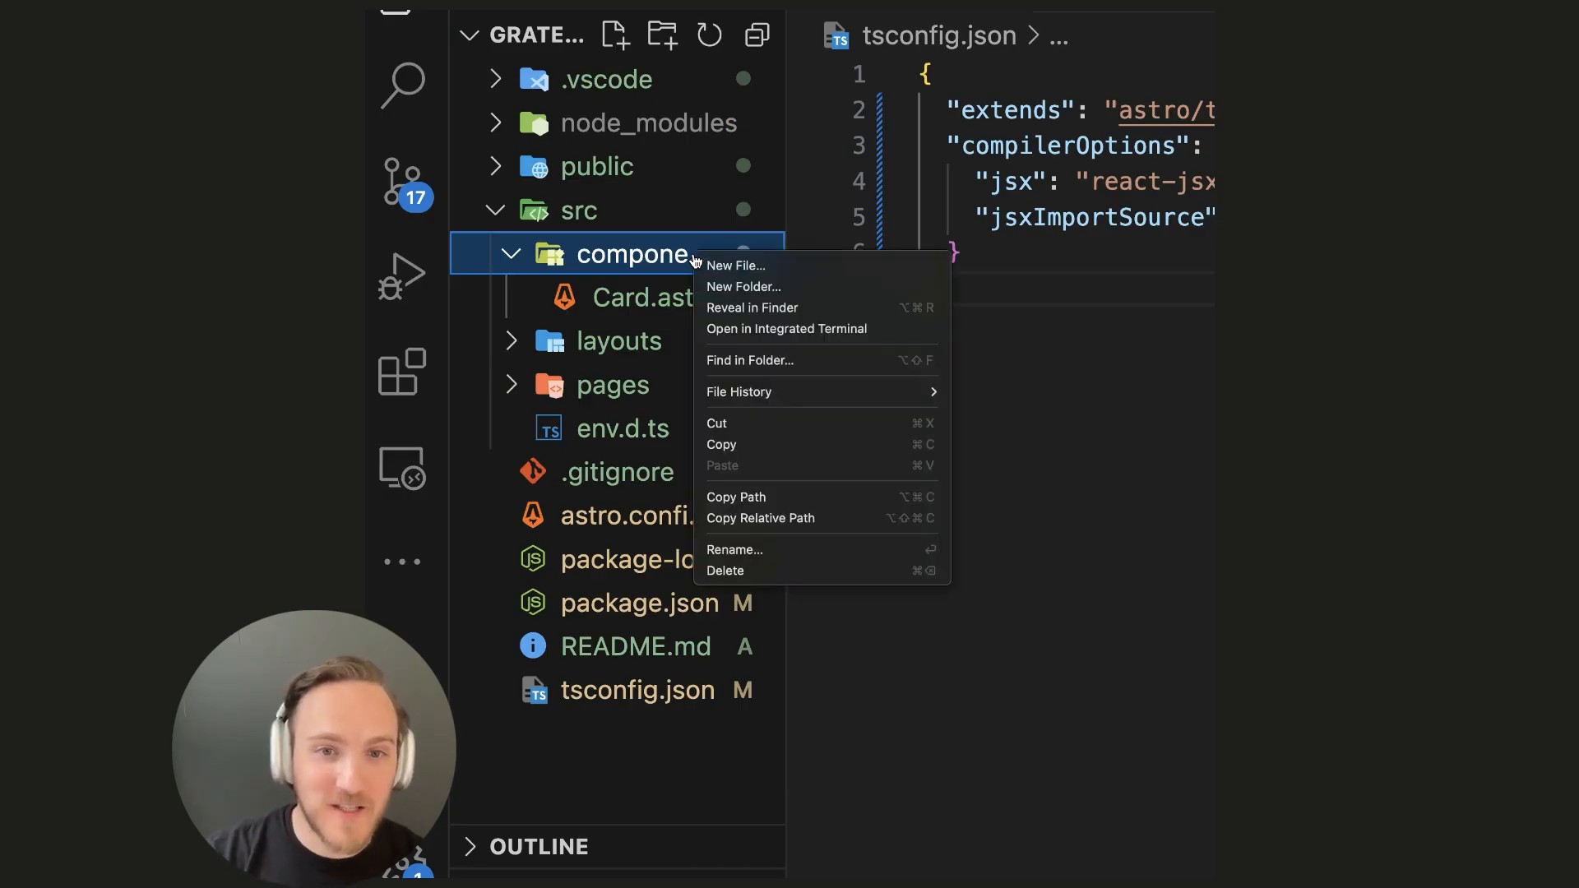
{"action": "left_click", "coordinate": [735, 266]}
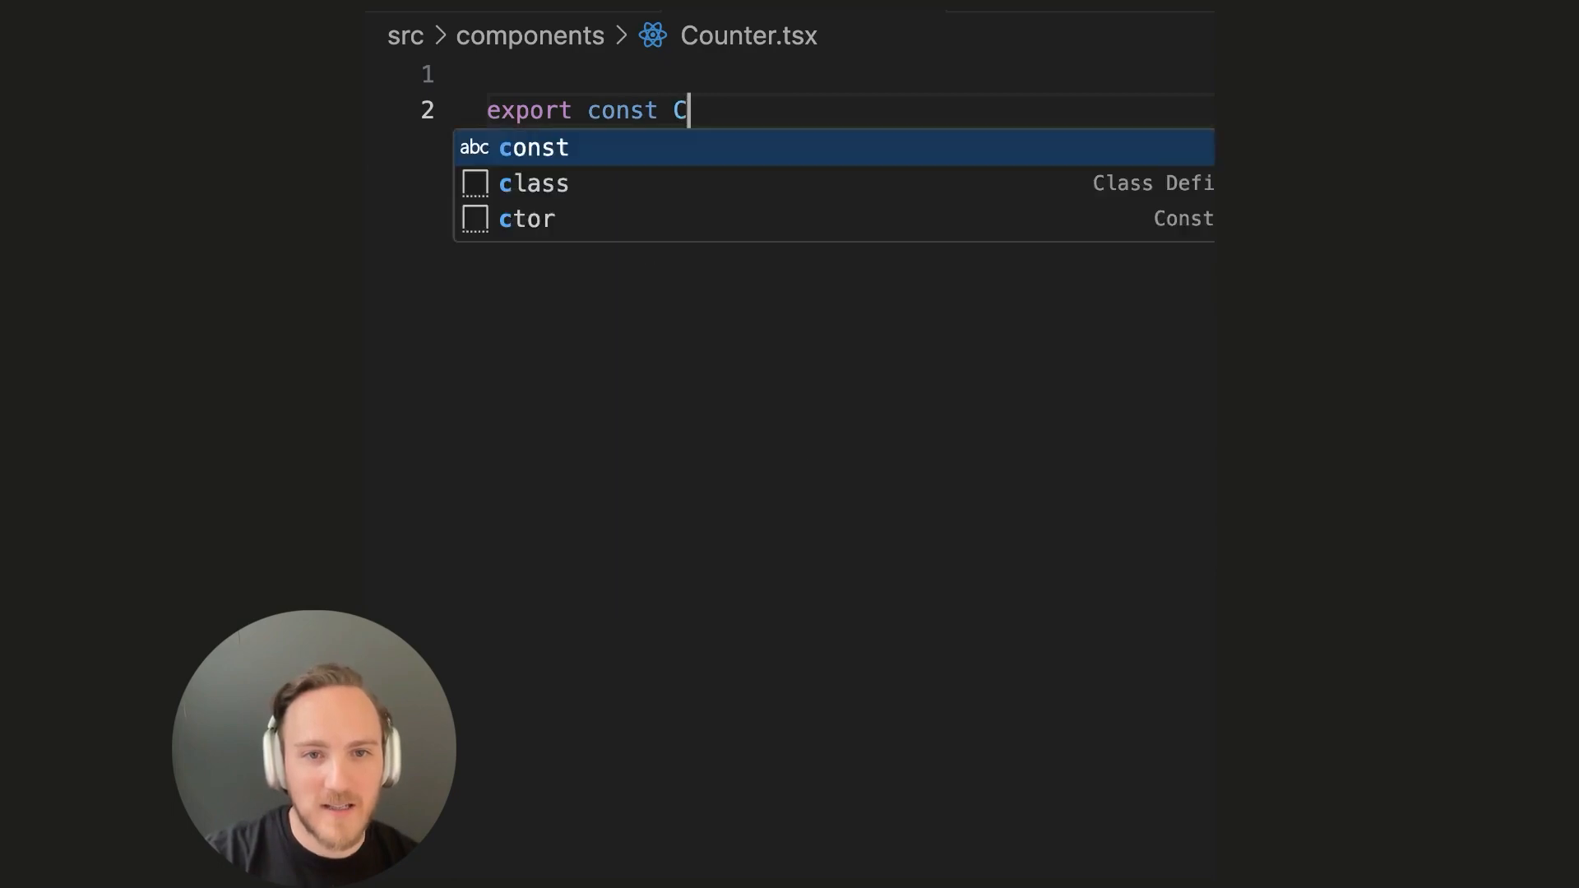
{"action": "type", "text": "ounter = component$(() => {"}
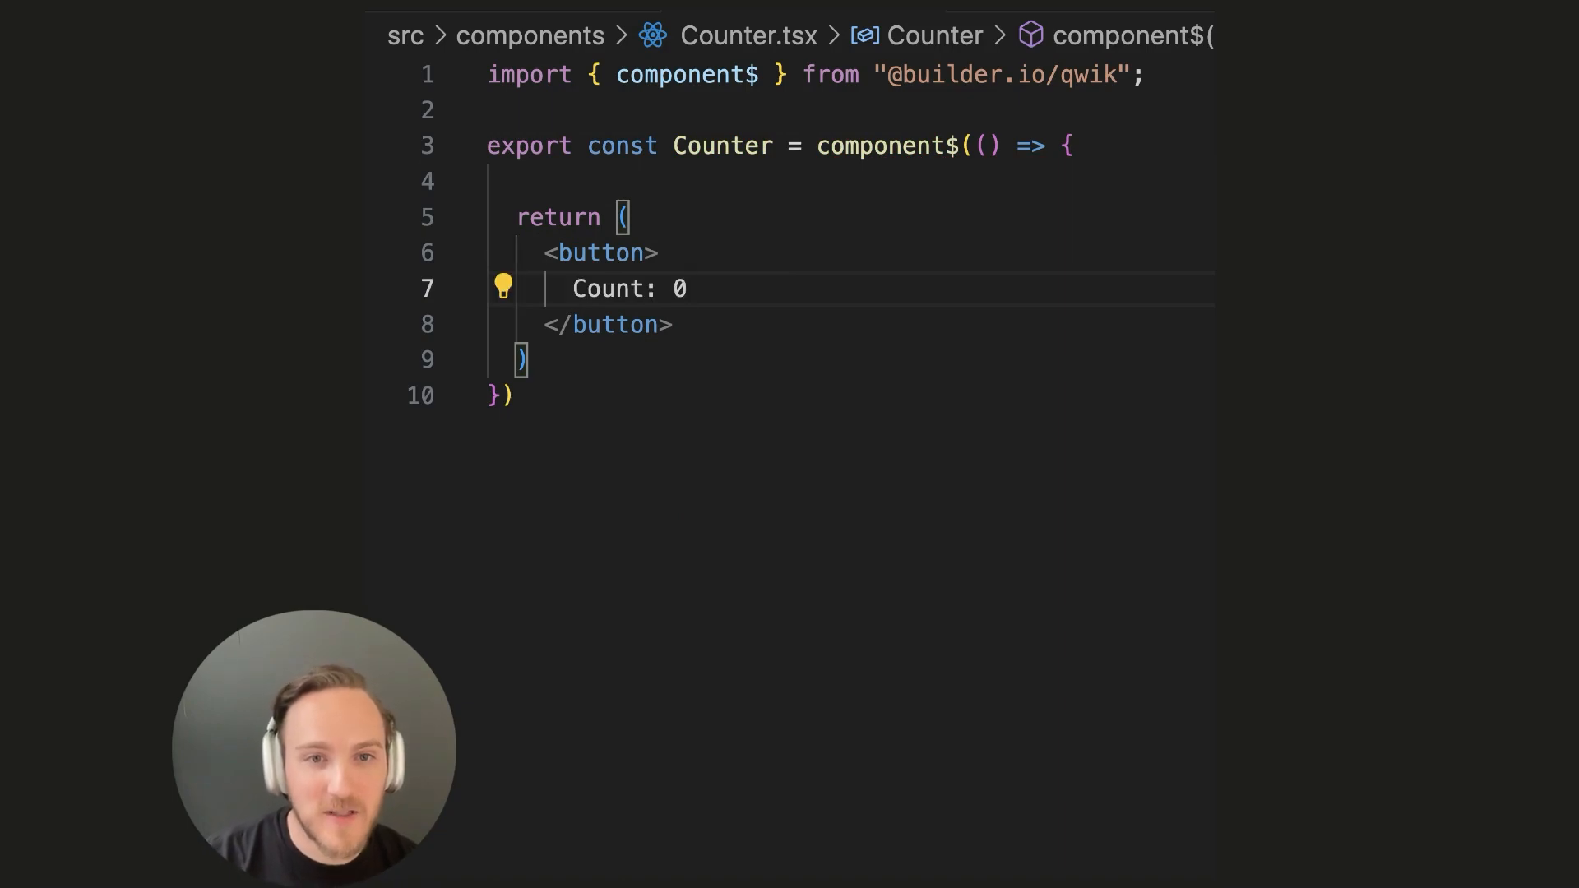
{"action": "type", "text": "const count = useSignal(0);"}
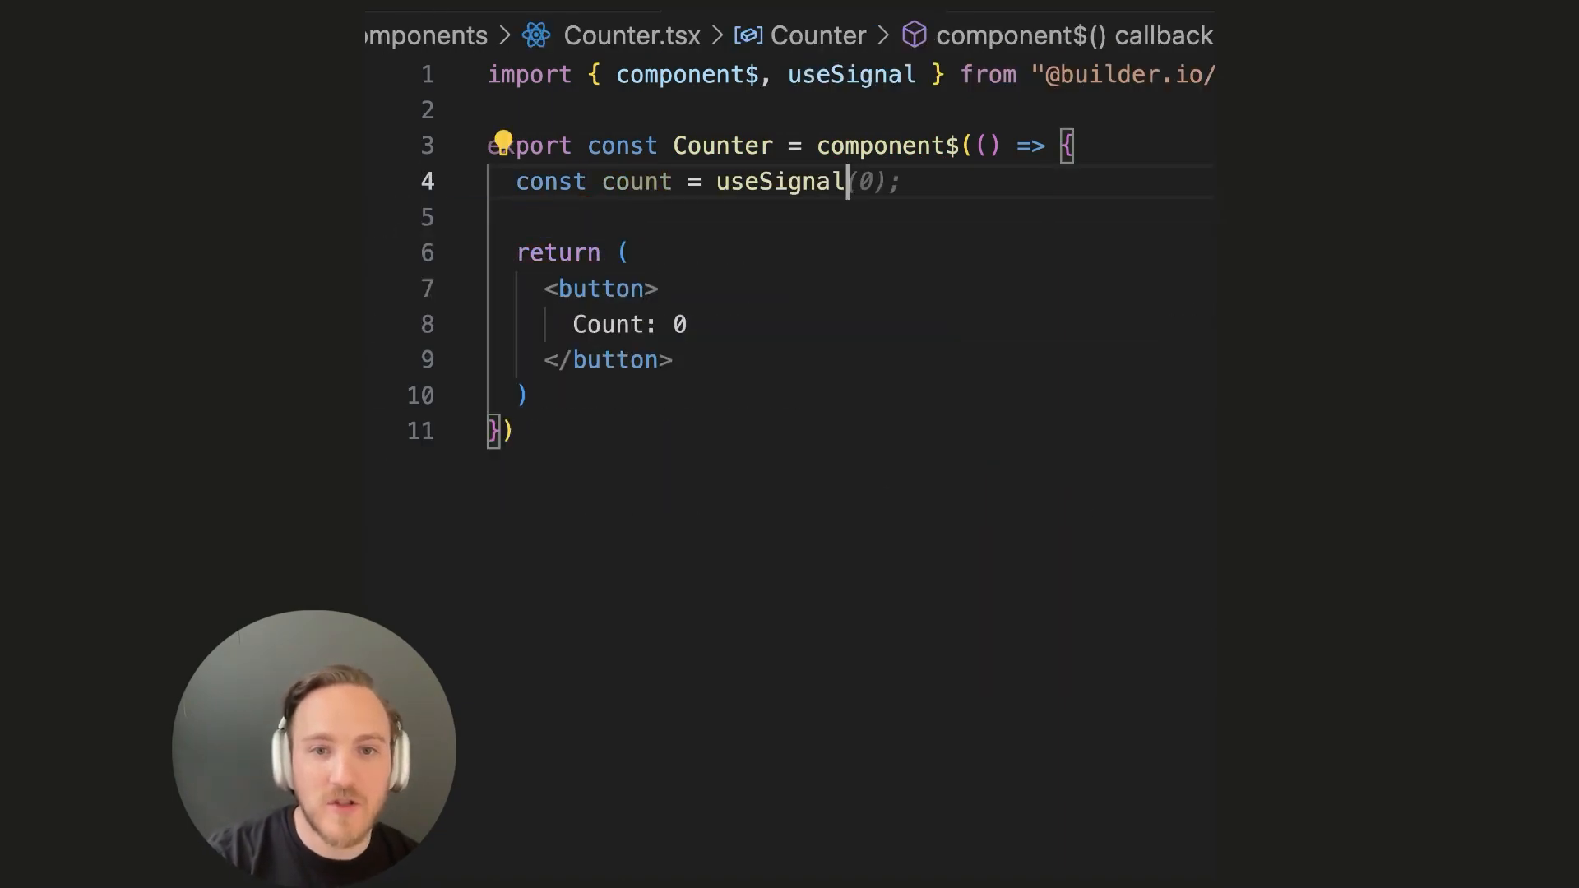
Give the Counter a button showing the count with an onClick$ increment, and render <Counter /> in index.astro
{"action": "type", "text": "{count.value"}
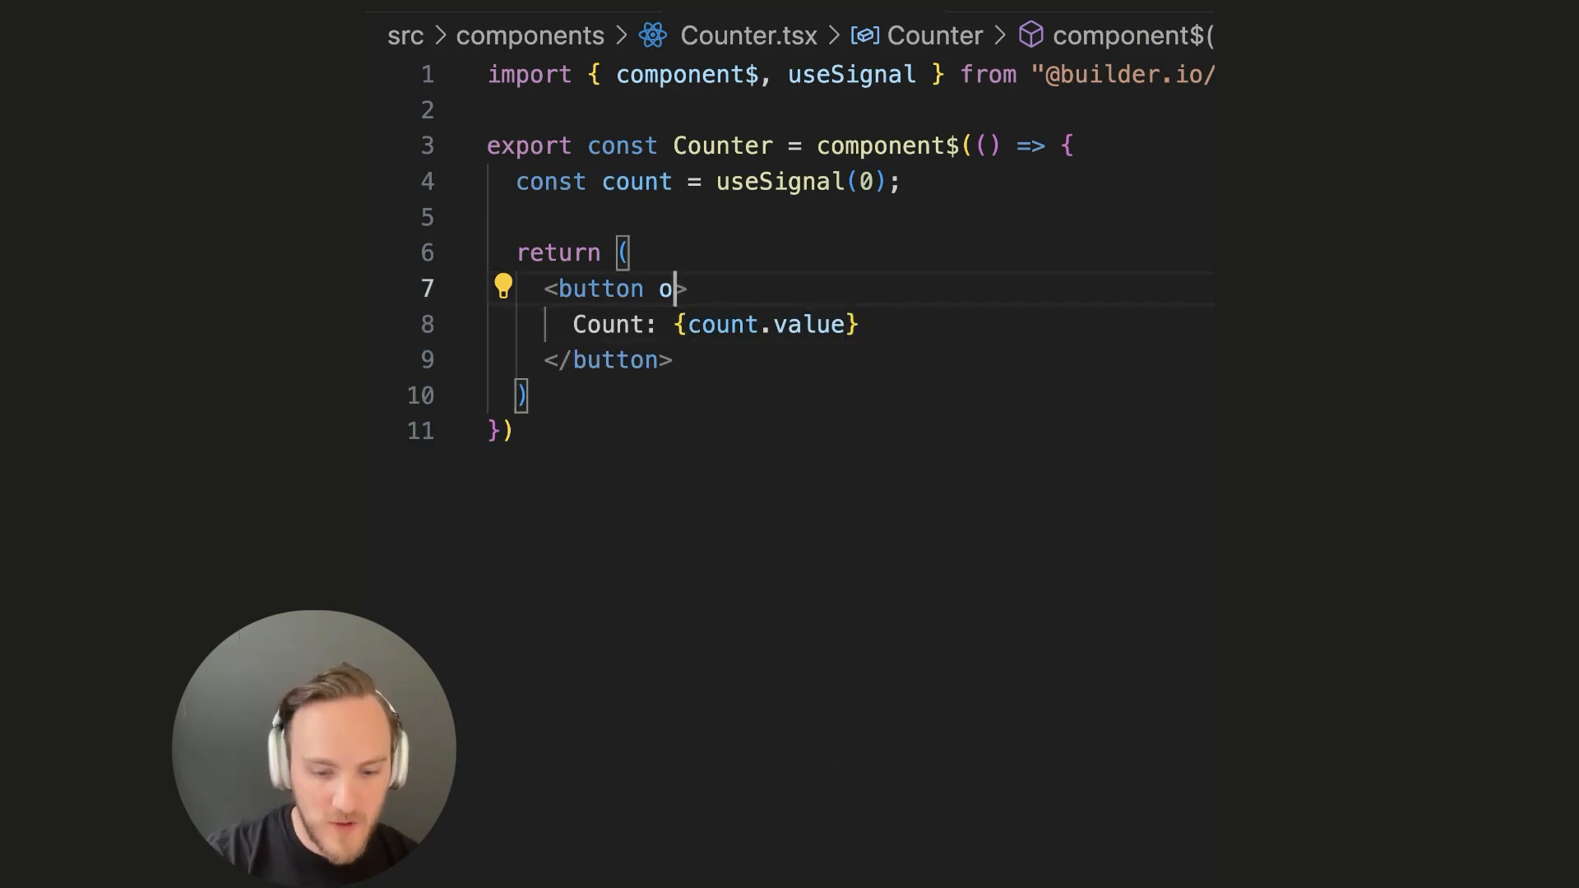
{"action": "type", "text": "nClick$={() => {"}
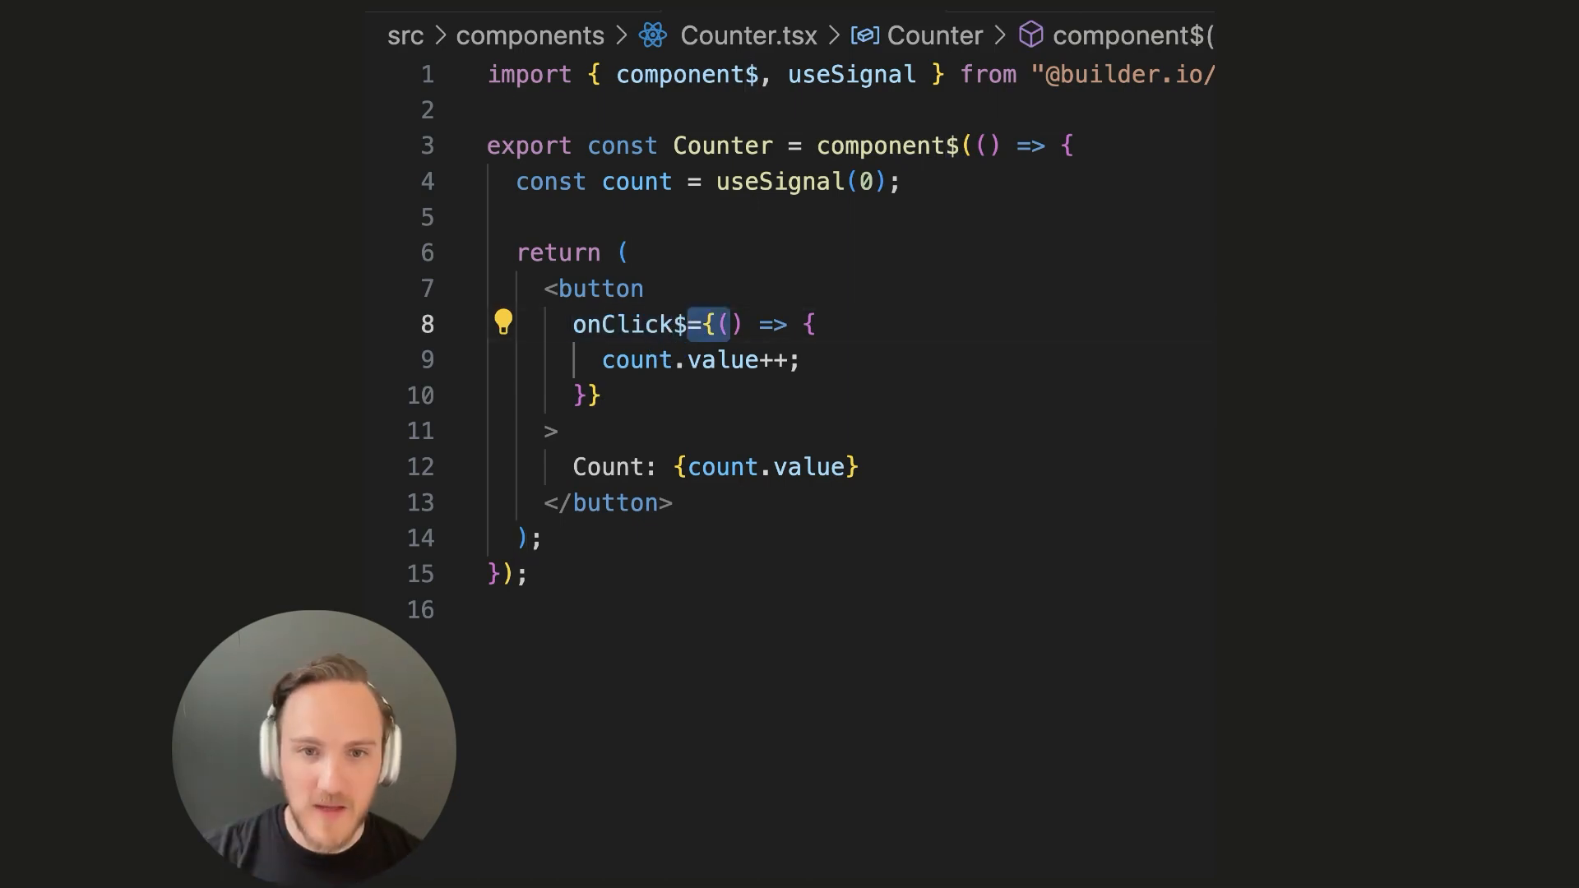
{"action": "left_click_drag", "start_coordinate": [706, 324], "coordinate": [587, 395]}
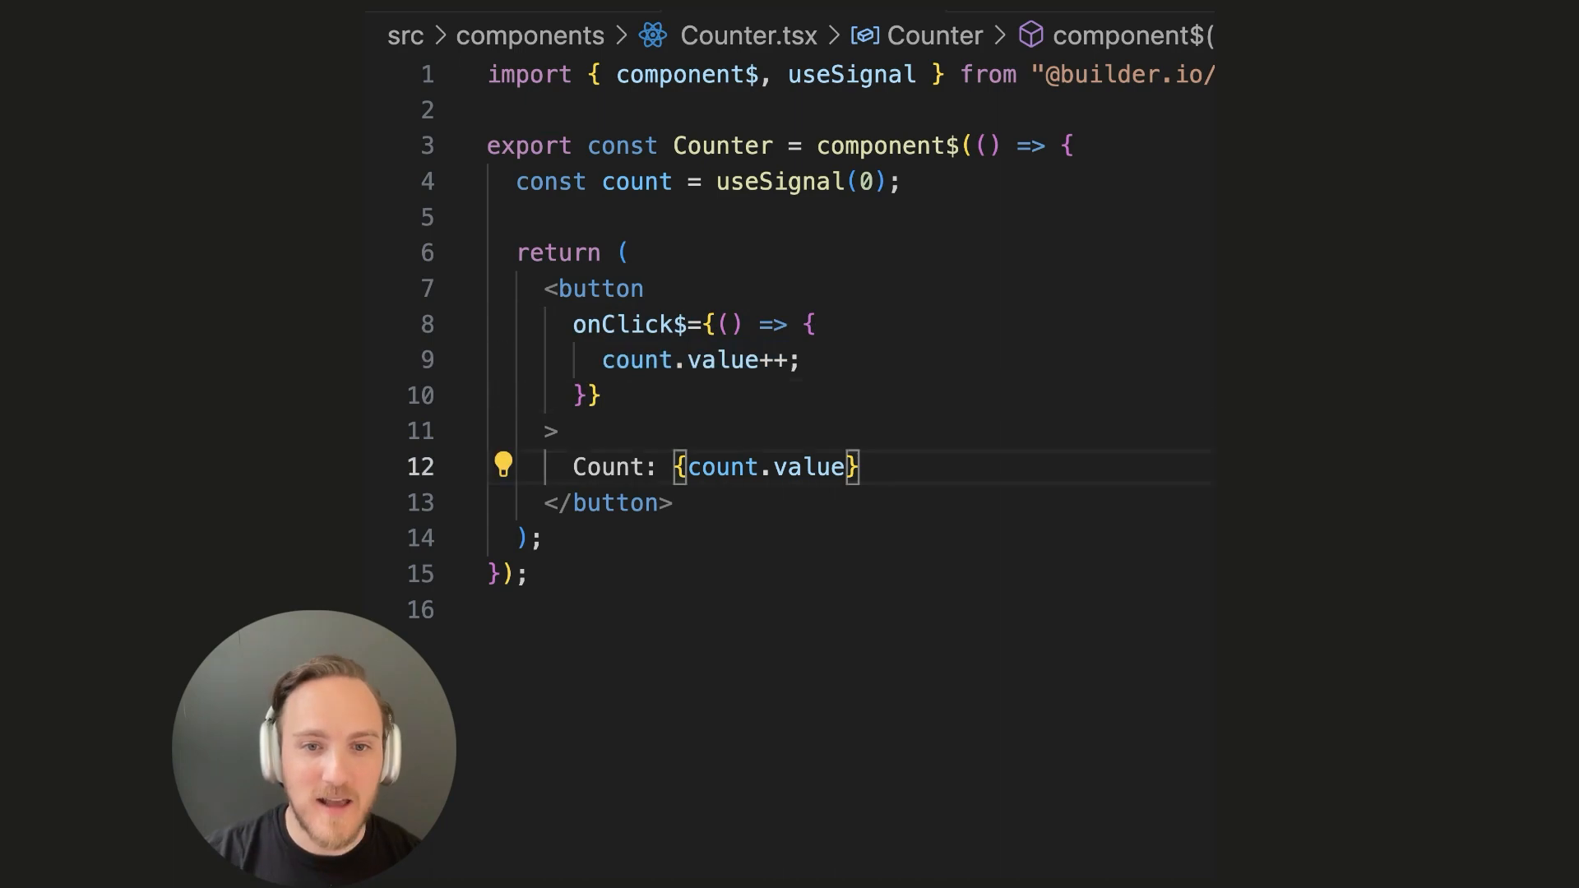
{"action": "left_click_drag", "start_coordinate": [674, 465], "coordinate": [860, 465]}
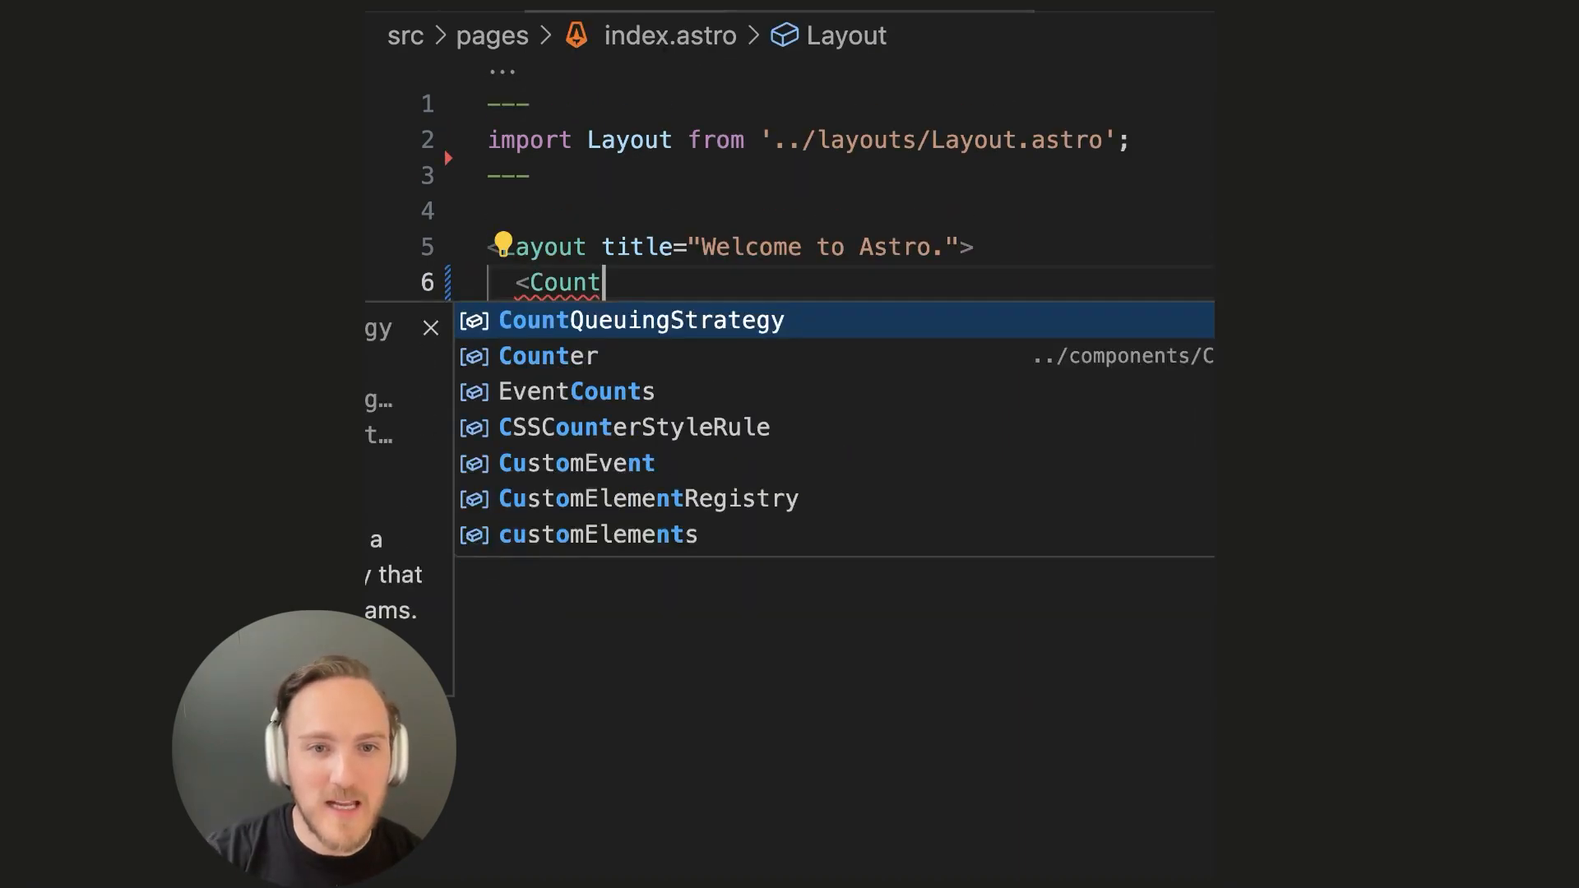
{"action": "left_click", "coordinate": [548, 355]}
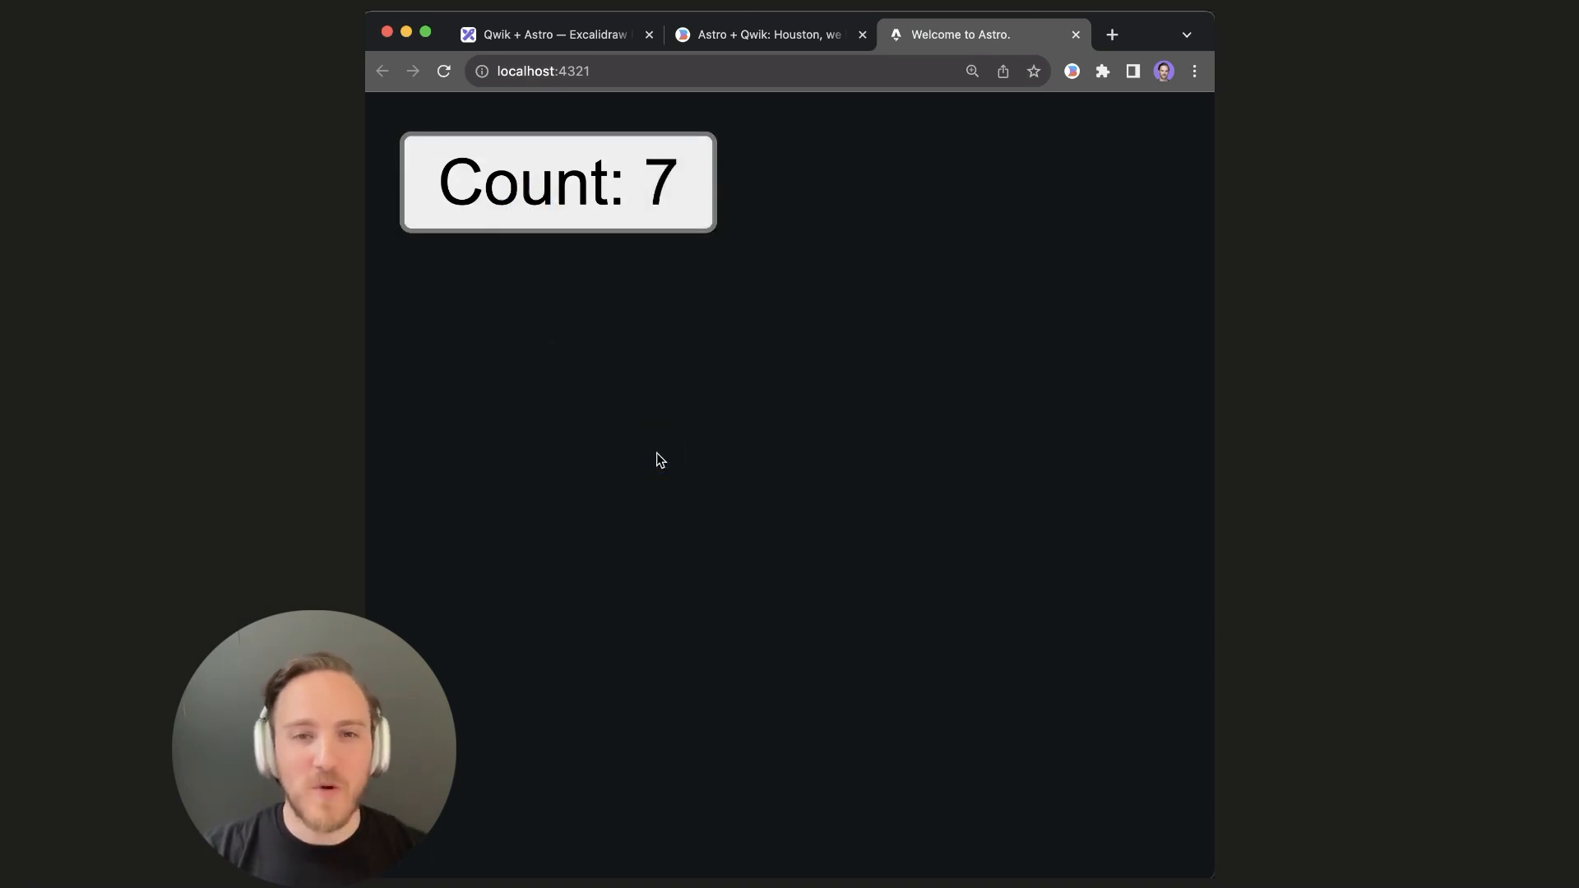
{"action": "mouse_move", "coordinate": [679, 451]}
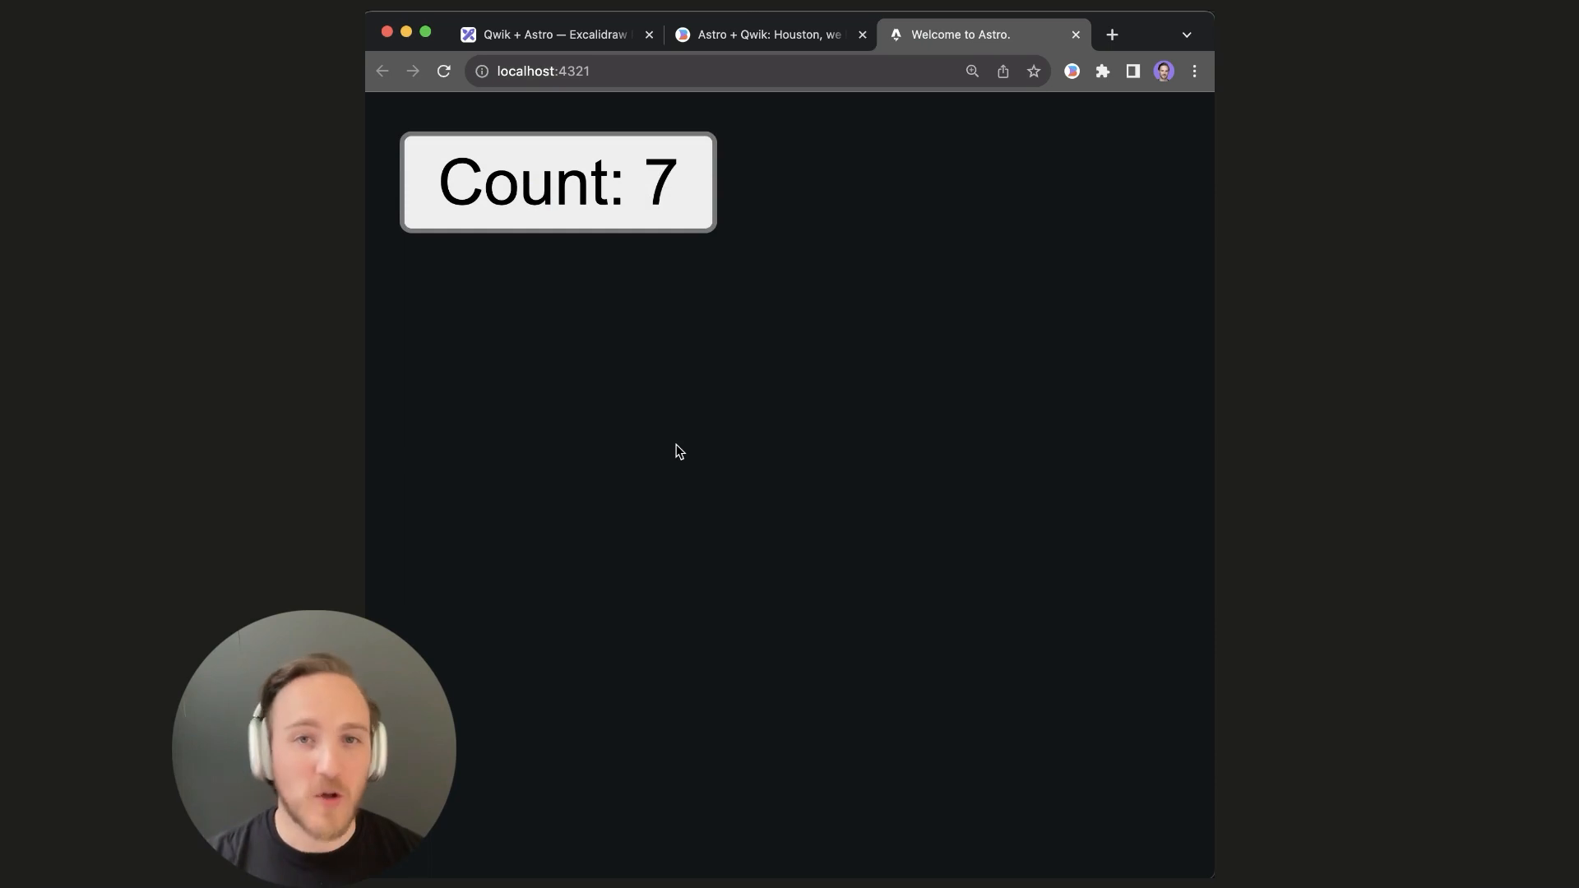